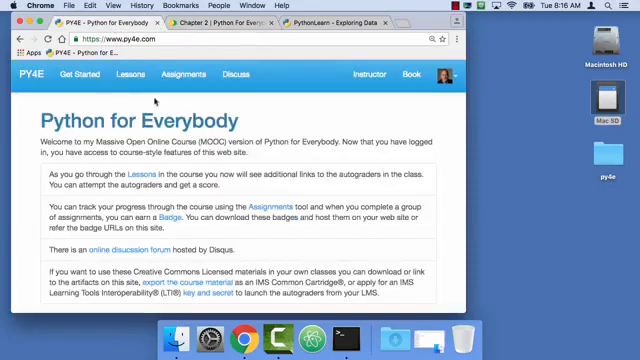
# Go to the PY4E Lessons page and open the Exercise 2.3 autograder
pyautogui.click(124, 74)
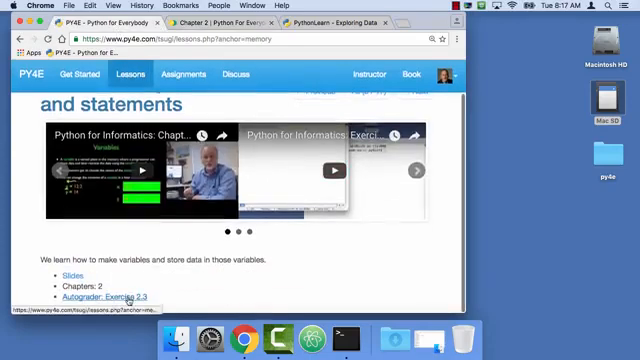
pyautogui.click(119, 299)
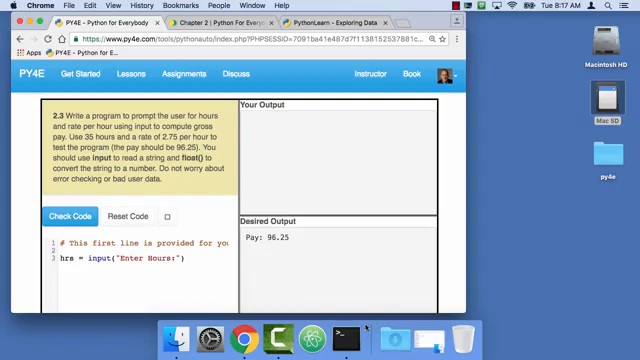
pyautogui.moveTo(347, 330)
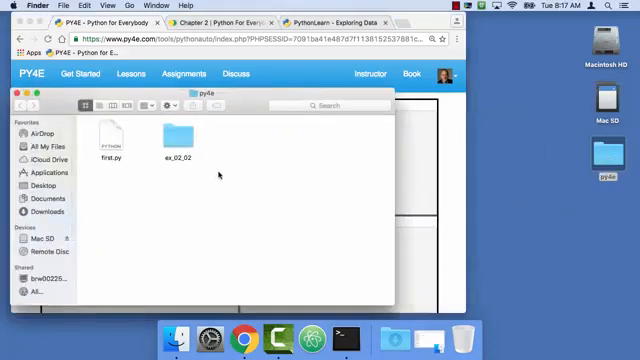
# Create a new folder named ex_02_03 inside the py4e folder
pyautogui.press('cmd+shift+n')
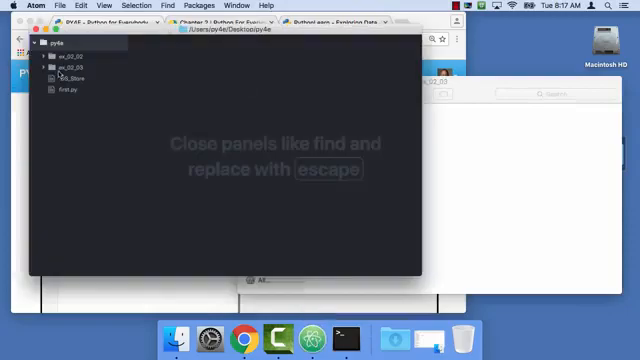
pyautogui.moveTo(60, 73)
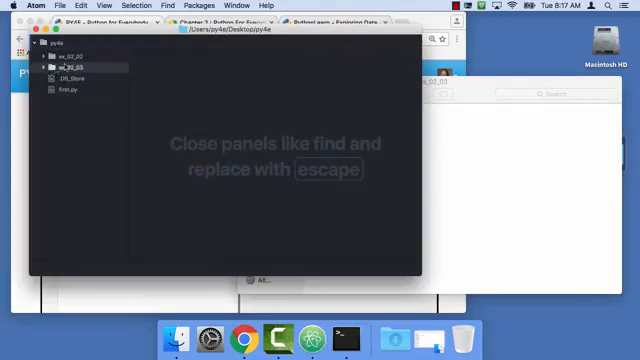
# Create a new untitled Atom file containing the line print("PY4E")
pyautogui.click(60, 6)
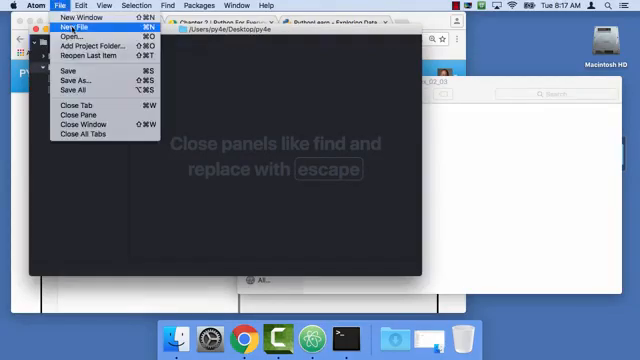
pyautogui.click(67, 28)
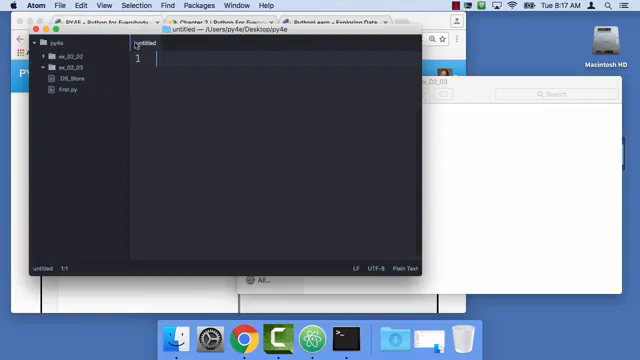
pyautogui.write('print("")')
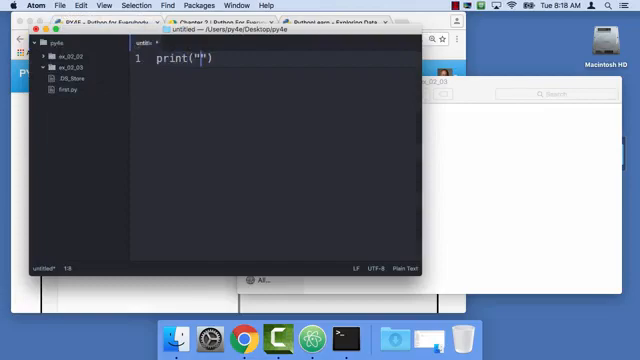
pyautogui.write('PY$E')
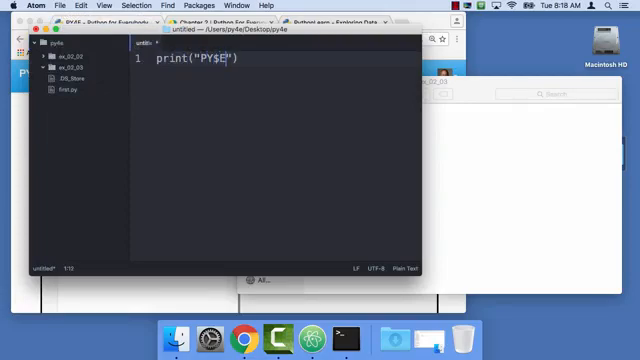
pyautogui.write('4')
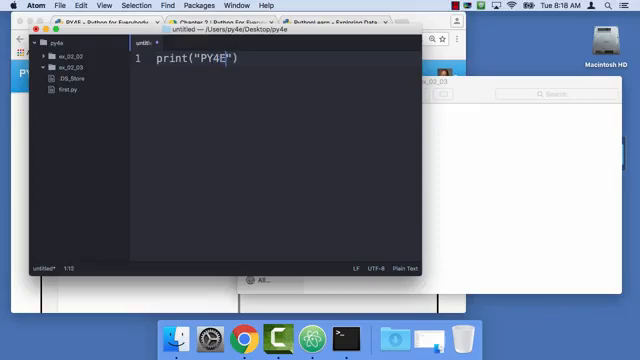
pyautogui.click(47, 8)
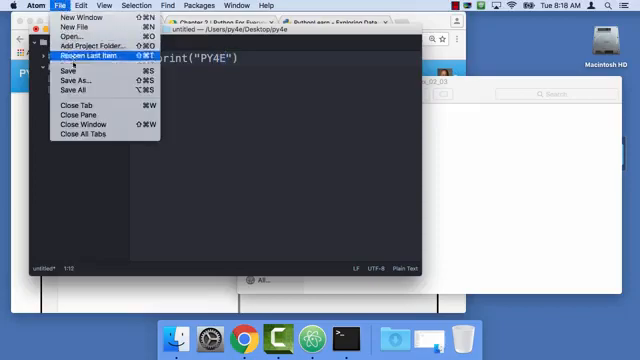
# Save the file as ex_02_03.py in the ex_02_03 folder and close Finder
pyautogui.click(75, 80)
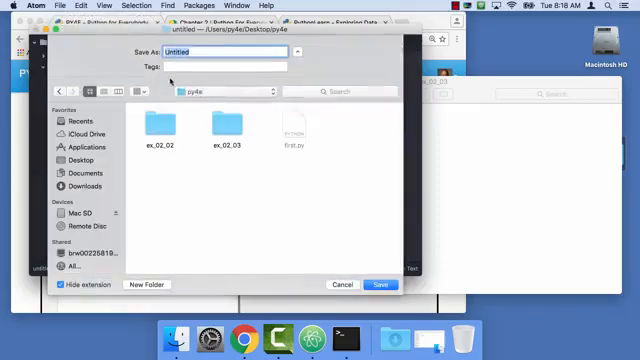
pyautogui.doubleClick(227, 135)
pyautogui.write('ex_02_03.p')
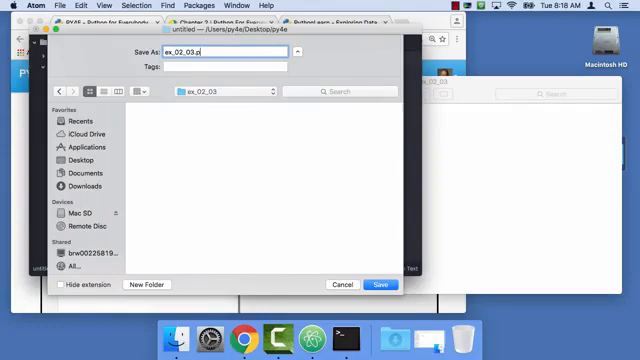
pyautogui.write('y')
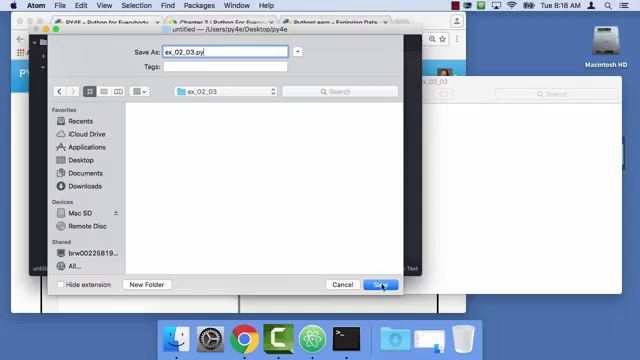
pyautogui.click(380, 284)
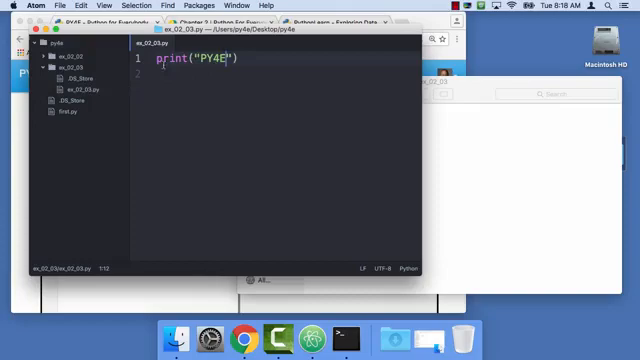
pyautogui.moveTo(483, 165)
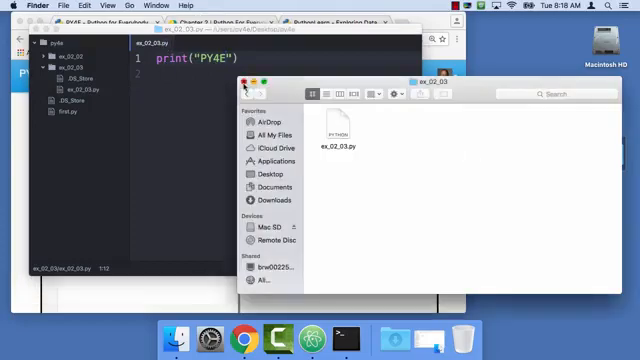
pyautogui.click(241, 78)
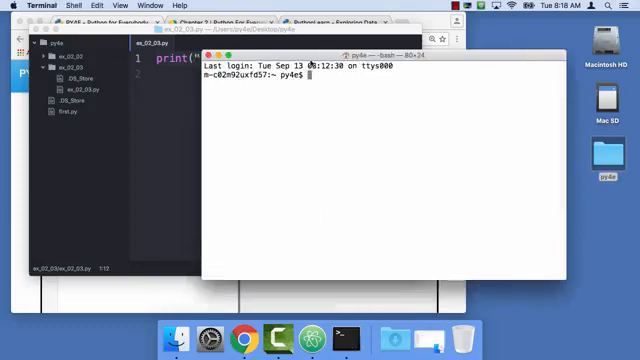
# Change into Desktop/py4e, show the working directory, and list its contents
pyautogui.write('cd D')
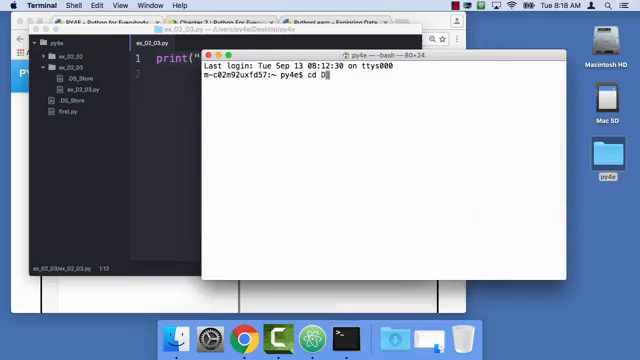
pyautogui.press('Return')
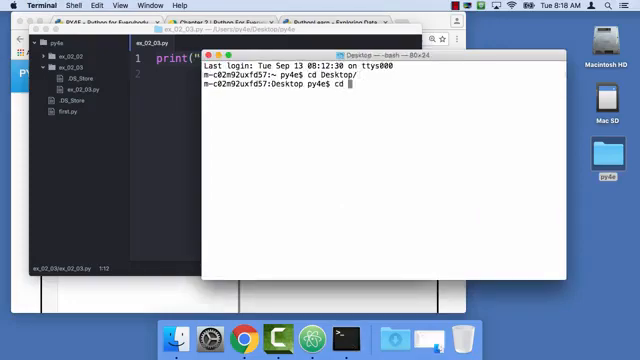
pyautogui.press('Return')
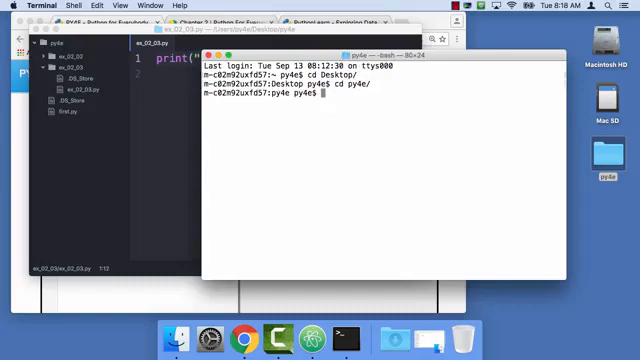
pyautogui.press('Return')
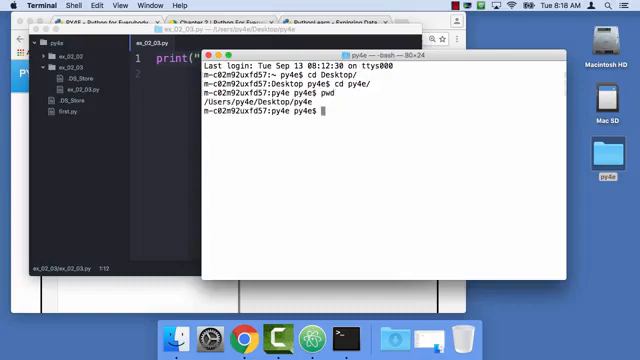
pyautogui.write('ls')
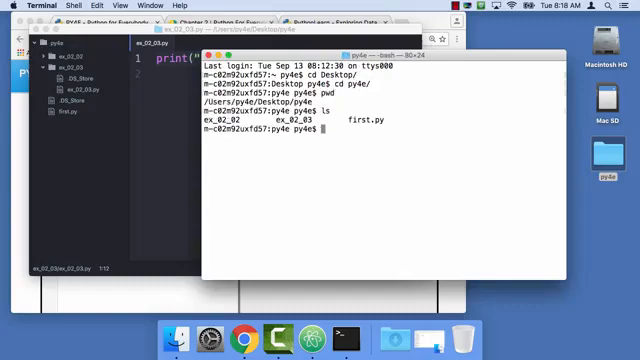
pyautogui.write('ls')
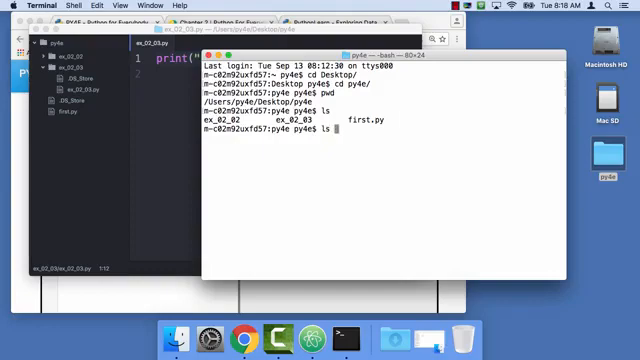
pyautogui.press('Return')
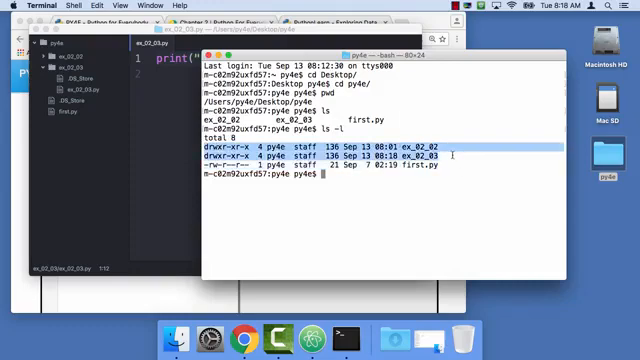
# Enter ex_02_03, check its path and files, then run python3 ex_02_03.py
pyautogui.write('cd')
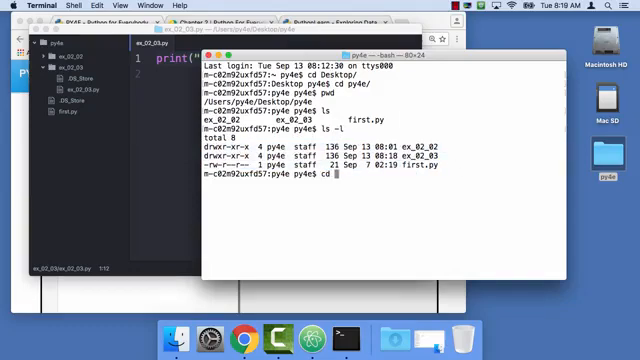
pyautogui.write('ex_02_03')
pyautogui.write('pw')
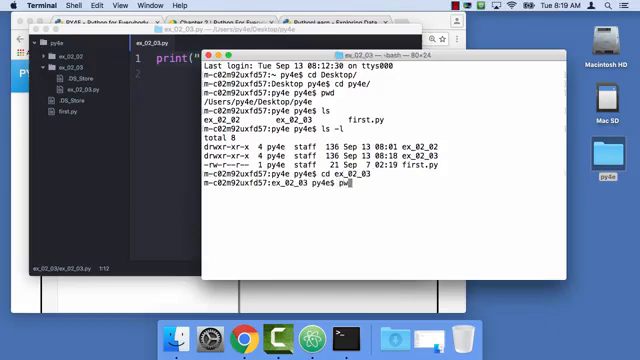
pyautogui.press('Return')
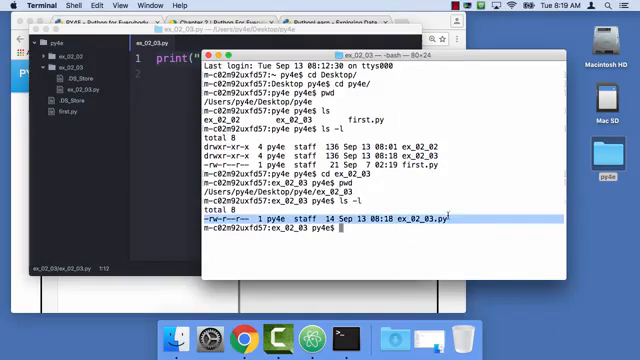
pyautogui.press('Return')
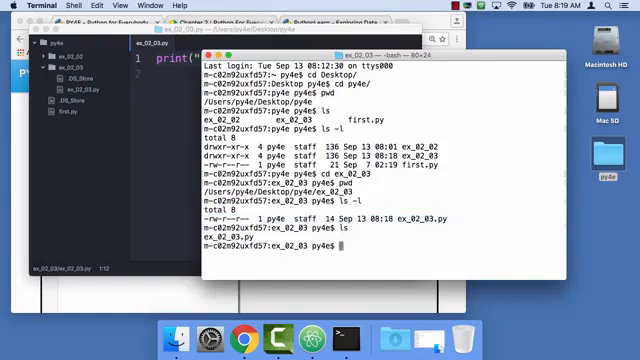
pyautogui.write('python')
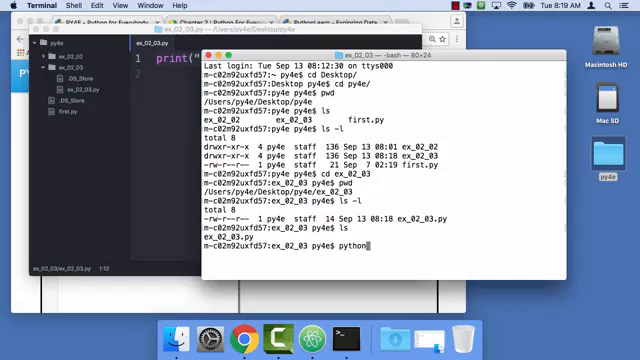
pyautogui.write('3 ex_02_03.')
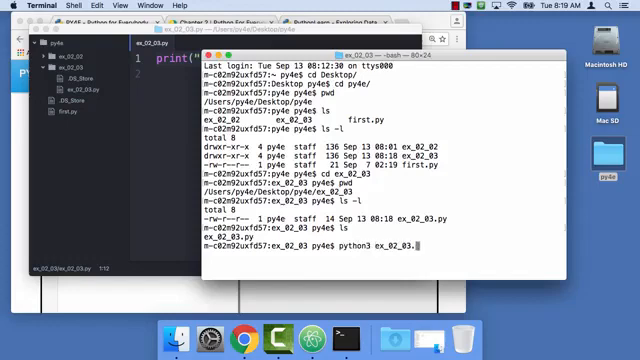
pyautogui.press('Return')
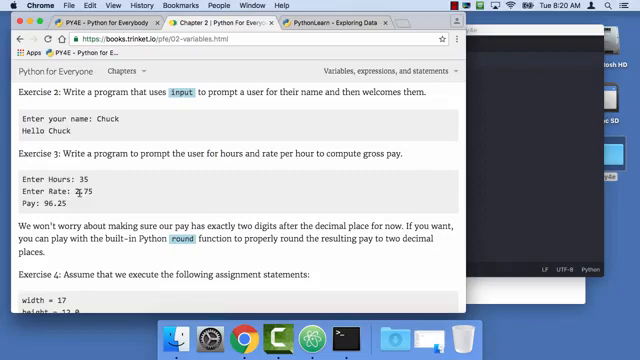
pyautogui.moveTo(474, 180)
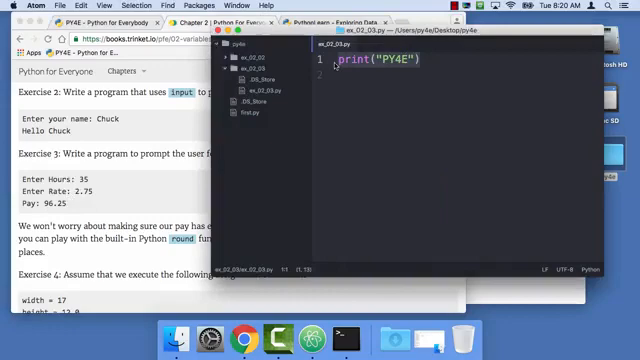
# Write the pay program: xh and xr inputs, xp = xh * xr, print("Pay:",xp)
pyautogui.write('xh =')
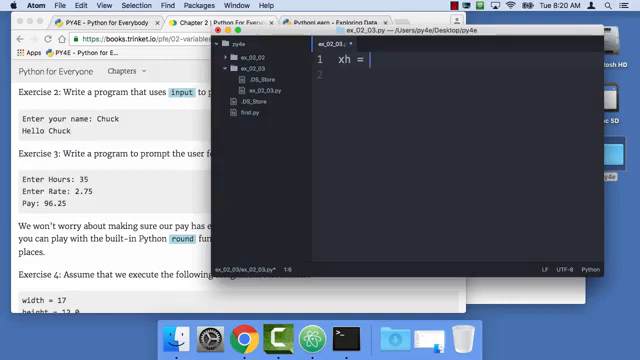
pyautogui.write('input()')
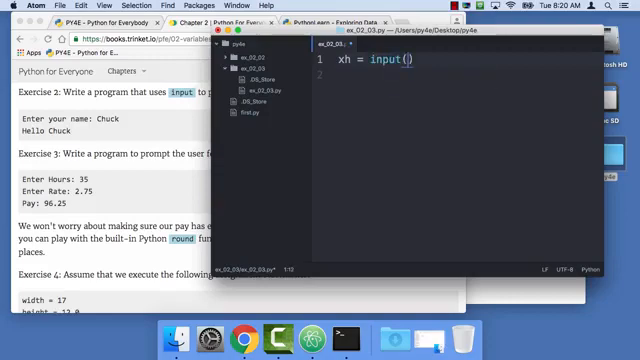
pyautogui.write('"Enter H"')
pyautogui.click(465, 74)
pyautogui.write('xr = input("Enter Rate: ')
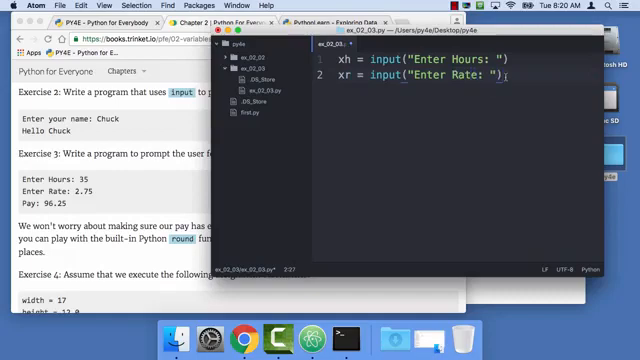
pyautogui.write('x')
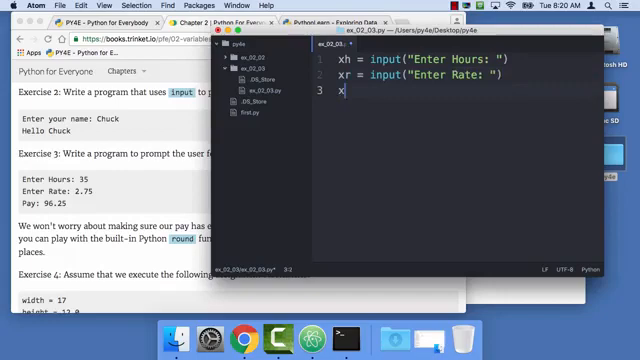
pyautogui.write('p =')
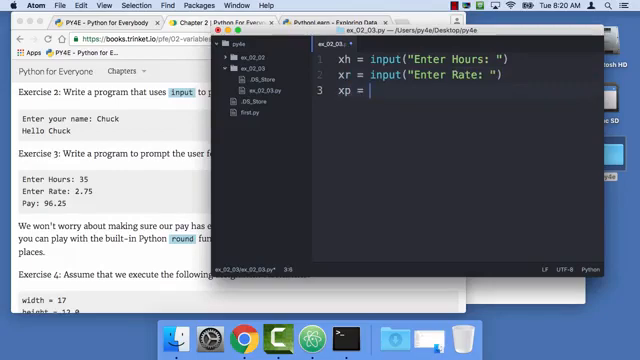
pyautogui.write('xh *')
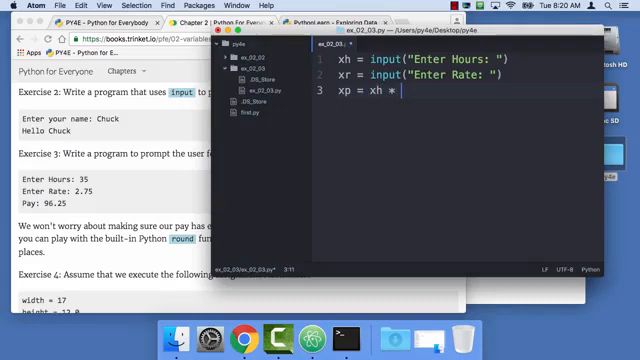
pyautogui.write('xr')
pyautogui.write('print')
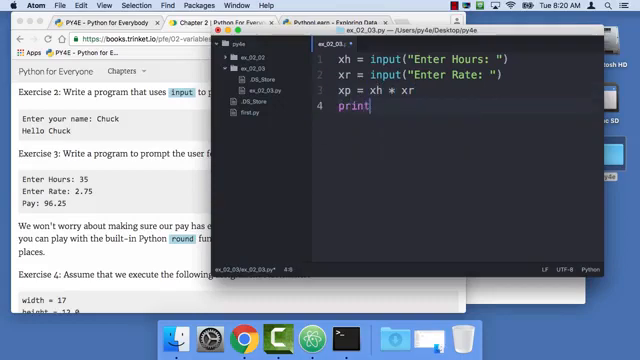
pyautogui.write('("")')
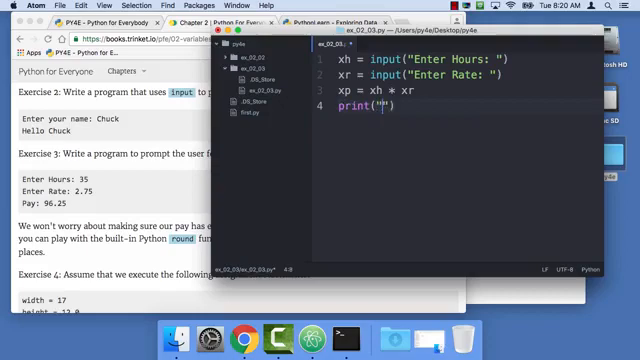
pyautogui.write('Payr')
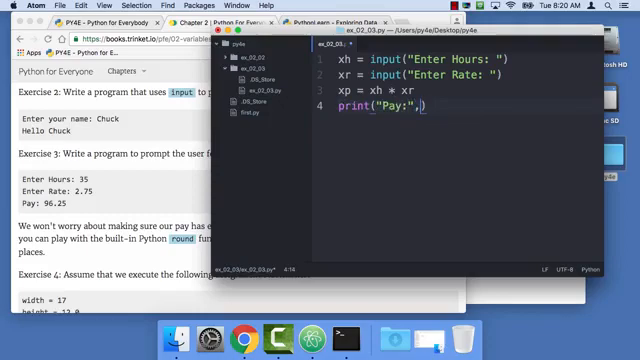
pyautogui.write('xp')
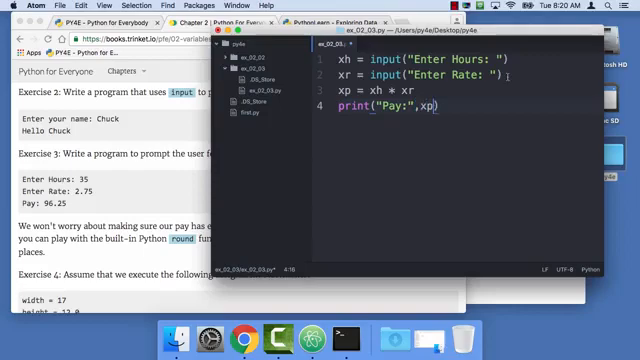
pyautogui.click(46, 5)
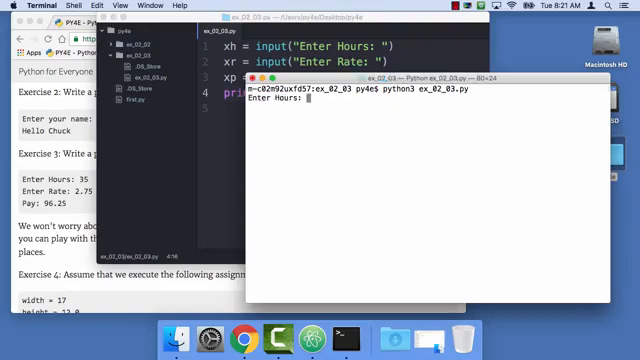
# Run the program with hours 10 and rate 5, getting a TypeError on line 3
pyautogui.write('10')
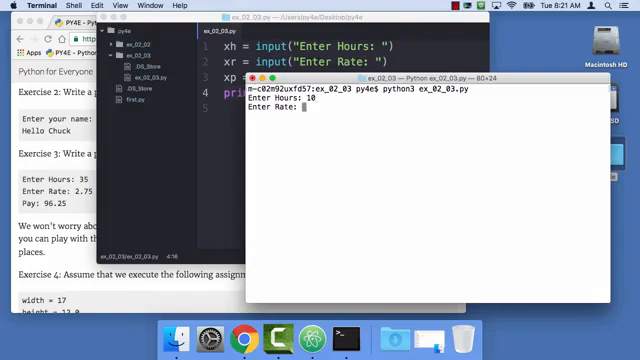
pyautogui.write('5')
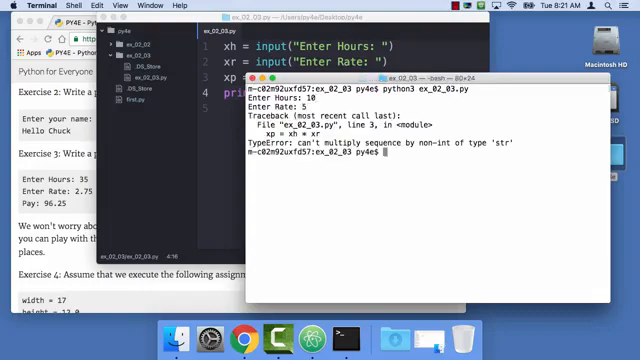
pyautogui.moveTo(483, 210)
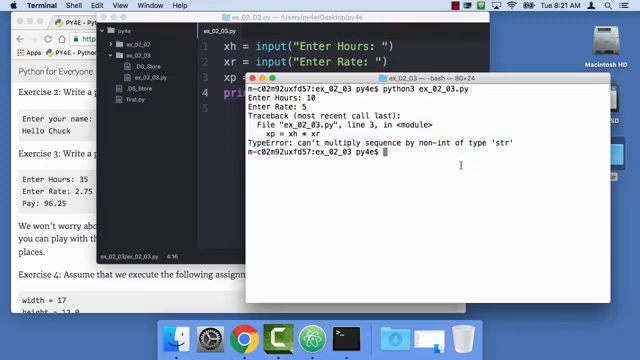
pyautogui.doubleClick(365, 120)
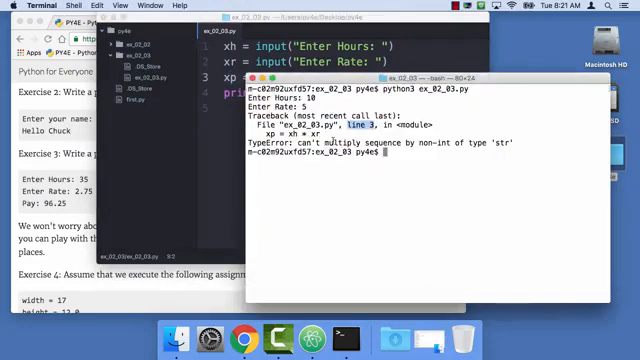
pyautogui.doubleClick(345, 141)
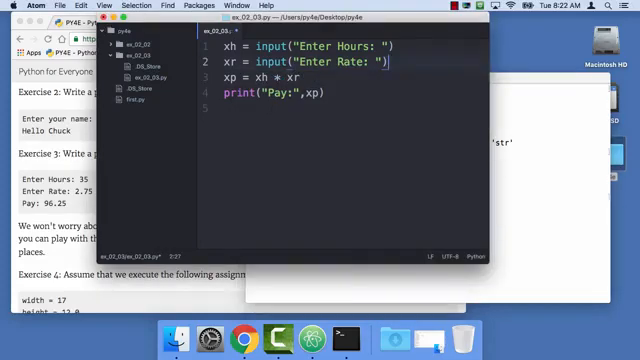
# Change line 3 to xp = float(xh) * float(xr)
pyautogui.click(216, 43)
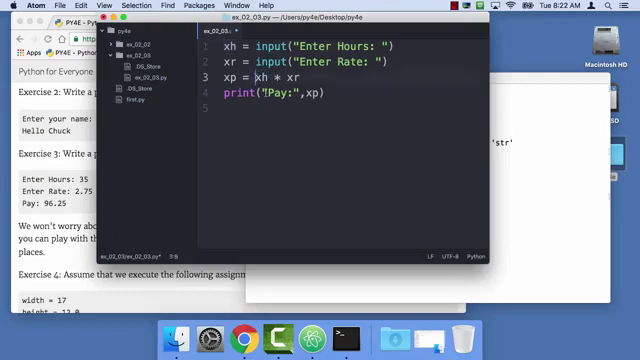
pyautogui.write('float(xh')
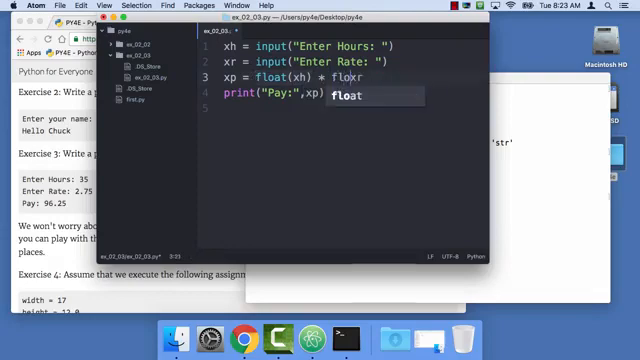
pyautogui.write('float(xr')
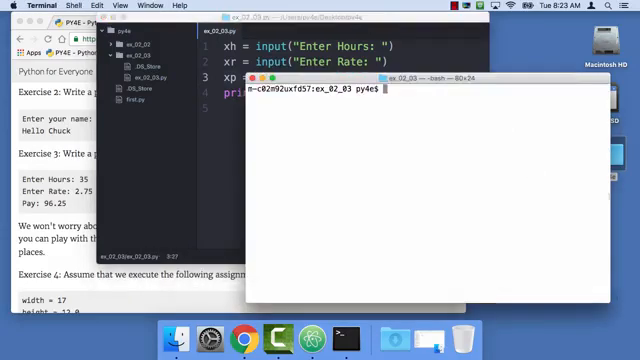
# Rerun python3 ex_02_03.py and enter 10 for hours
pyautogui.write('python3 ex_02_03.py')
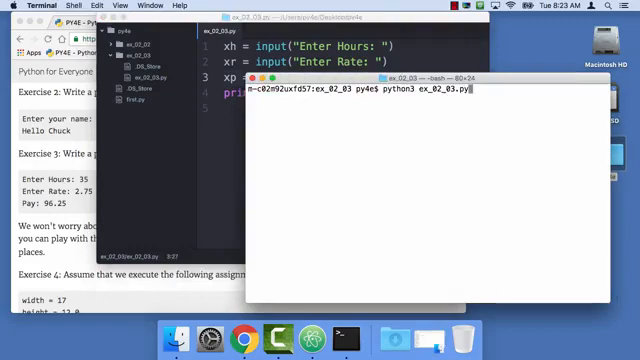
pyautogui.press('Return')
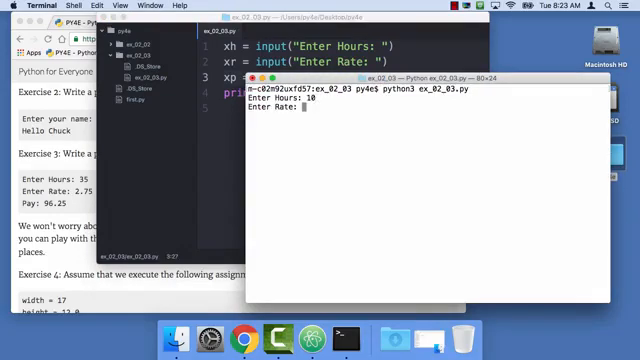
pyautogui.write('10')
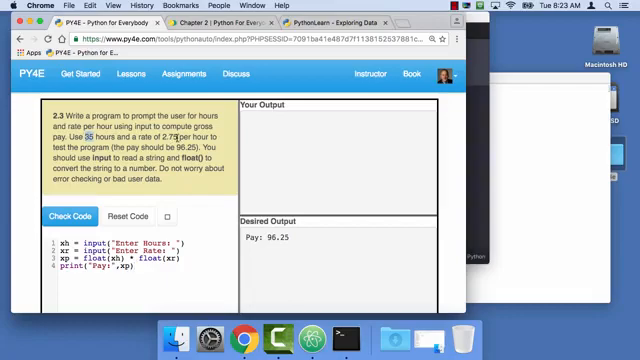
# Check the code in the autograder with 35 hours and rate 2.75, yielding Pay: 96.25
pyautogui.click(70, 217)
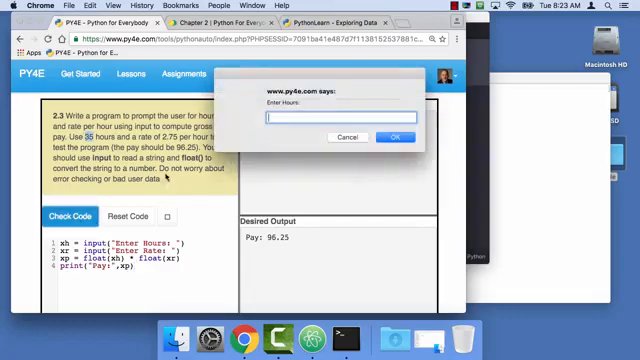
pyautogui.write('35')
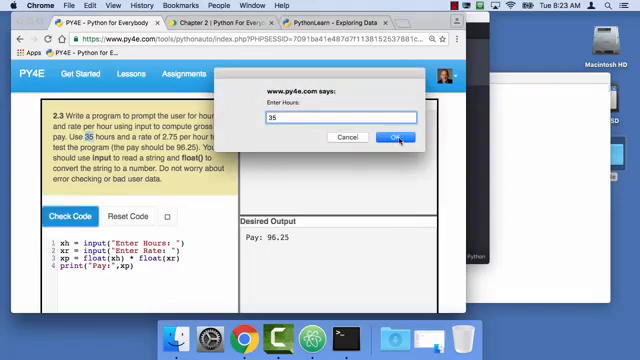
pyautogui.click(398, 137)
pyautogui.write('2.')
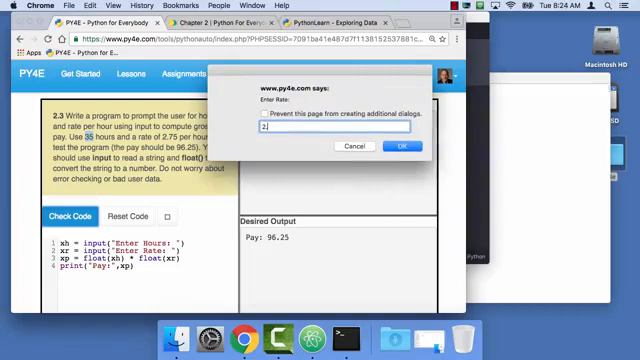
pyautogui.click(398, 146)
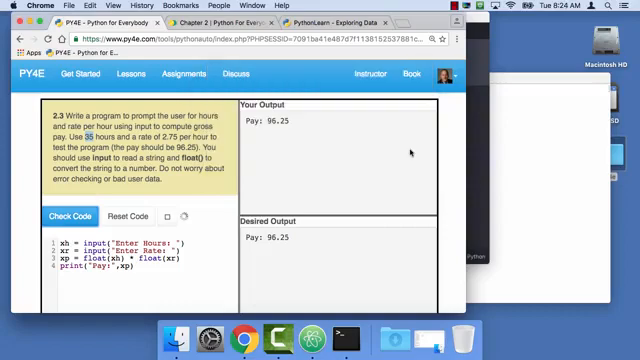
pyautogui.click(66, 217)
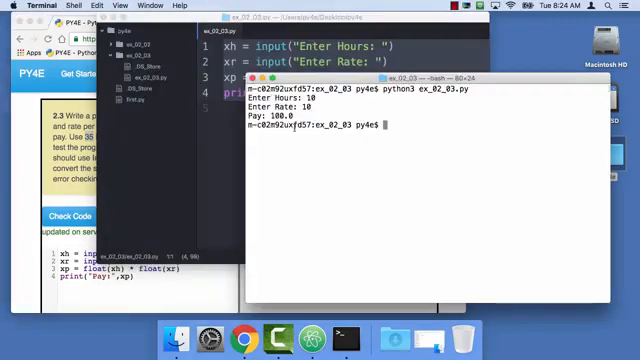
pyautogui.moveTo(184, 295)
pyautogui.write('Howdy ')
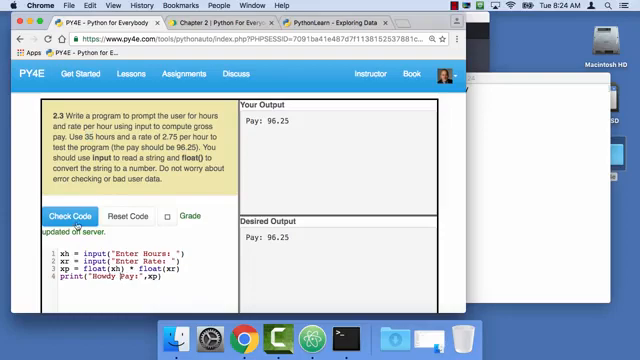
# Check the 'Howdy Pay:' version with rate 2.75, producing a Mismatch result
pyautogui.click(73, 216)
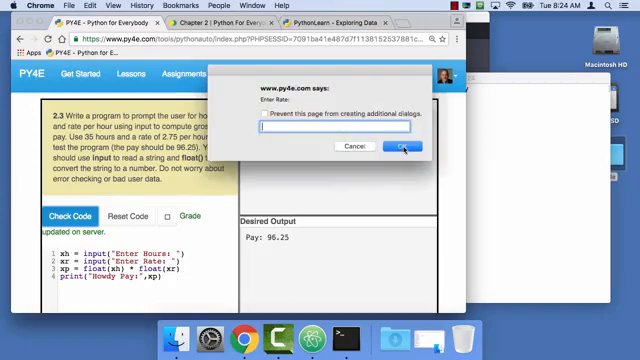
pyautogui.write('2')
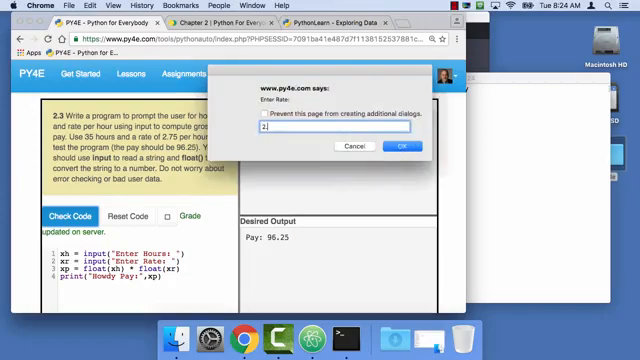
pyautogui.write('.75')
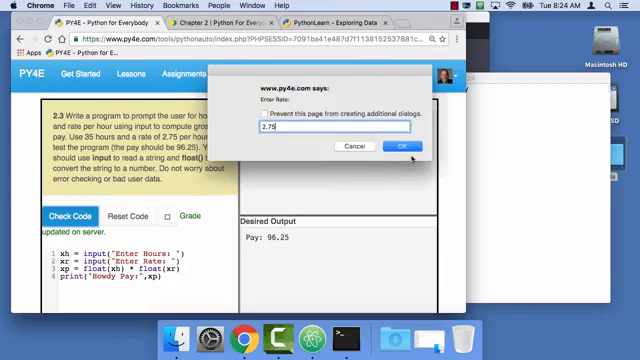
pyautogui.click(393, 147)
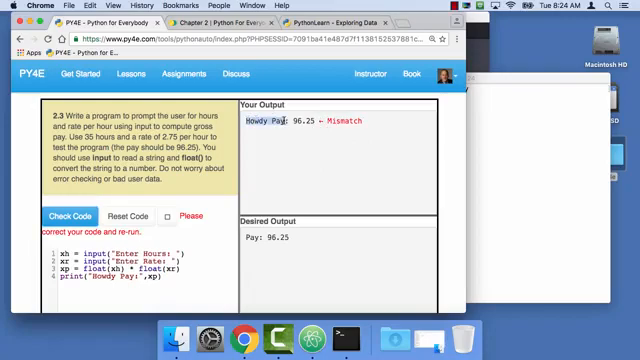
pyautogui.moveTo(324, 154)
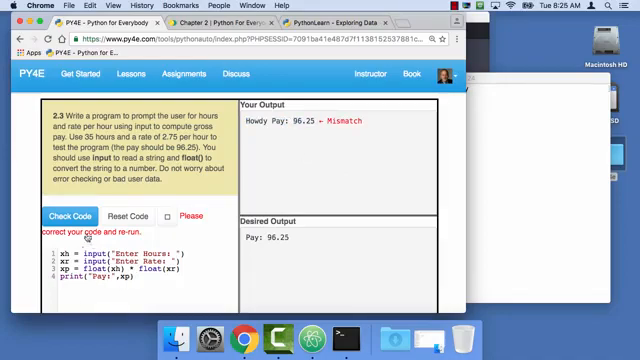
# Rerun the check with the 'Pay:' label using 35 hours and 2.75 rate, matching Pay: 96.25
pyautogui.click(71, 216)
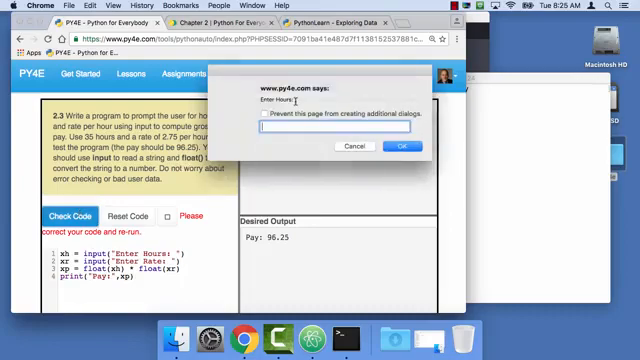
pyautogui.write('35')
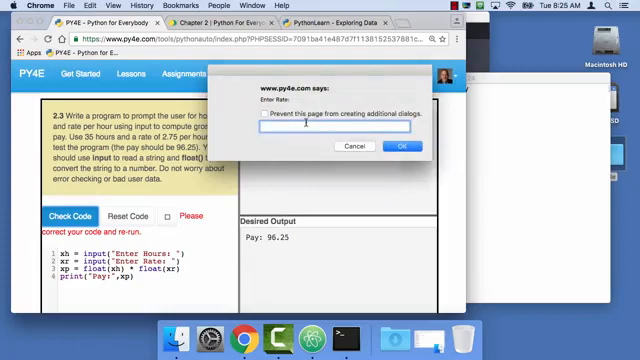
pyautogui.write('2.75')
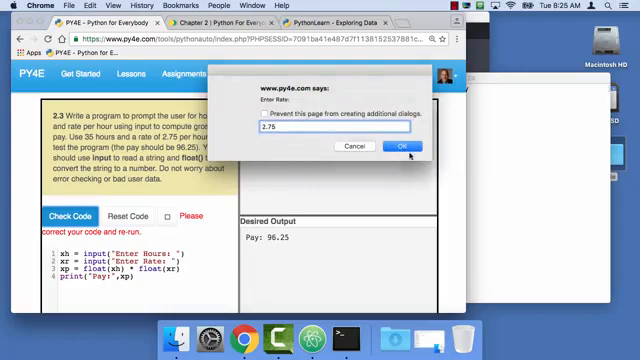
pyautogui.click(406, 147)
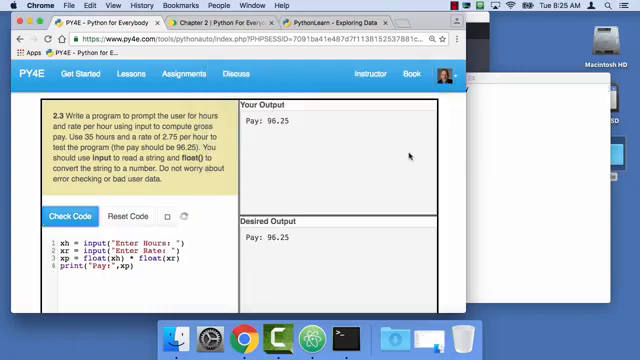
pyautogui.click(58, 215)
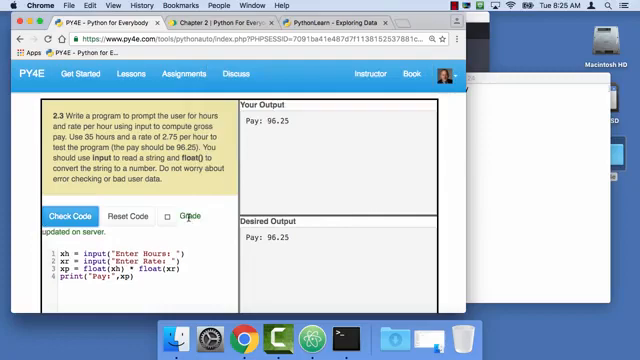